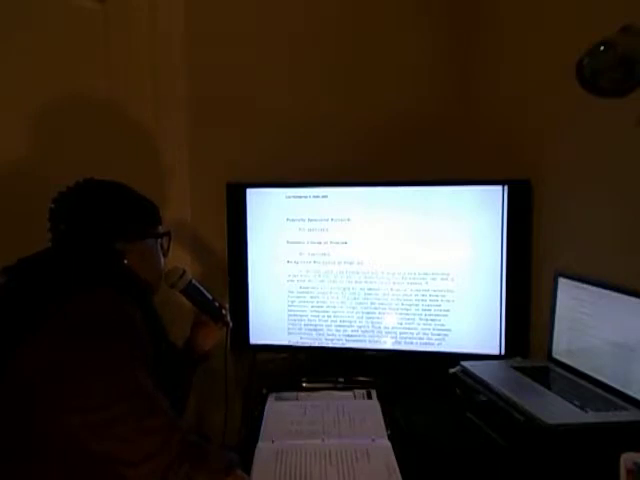
scroll("down", 3)
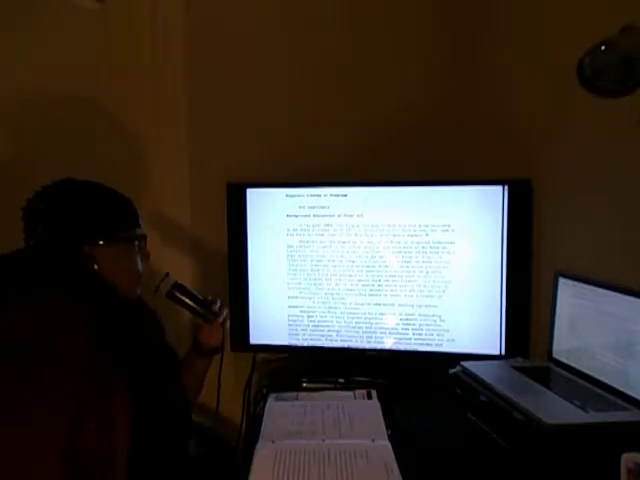